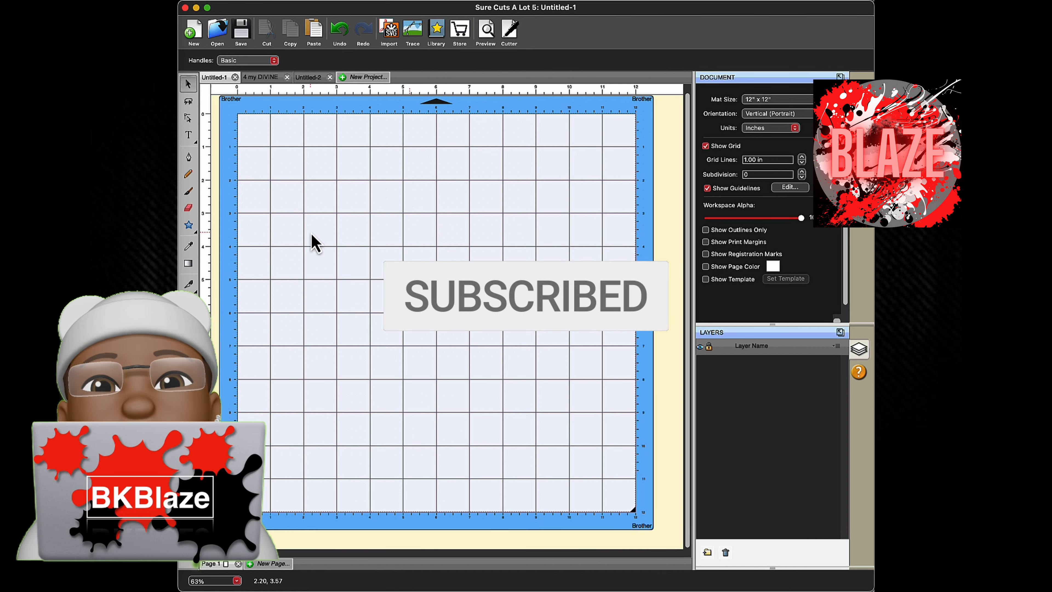
# Choose the Circle shape from the toolbox's basic shapes flyout
pyautogui.click(188, 225)
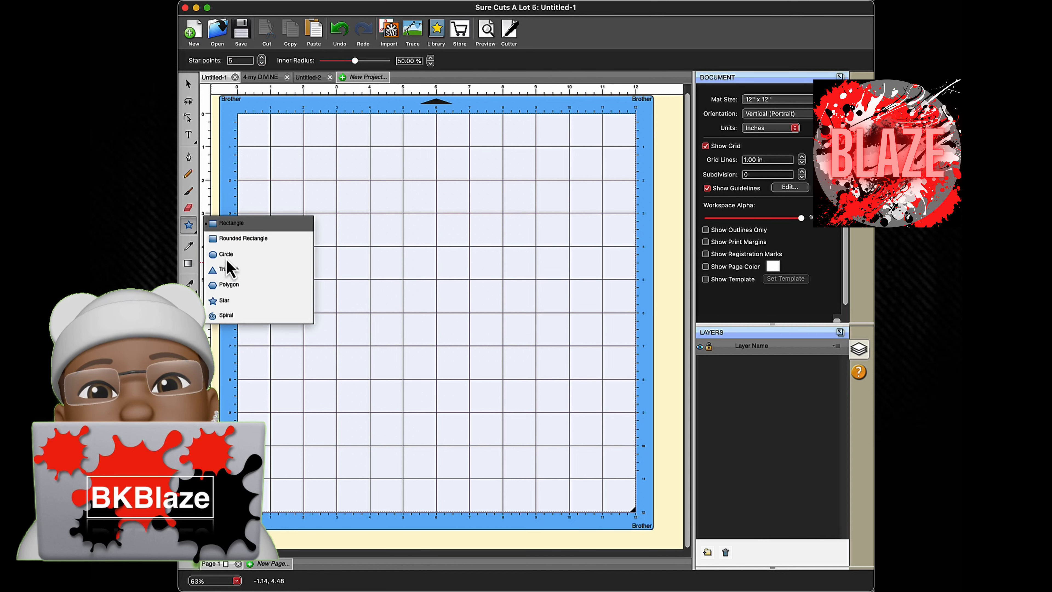
pyautogui.click(224, 254)
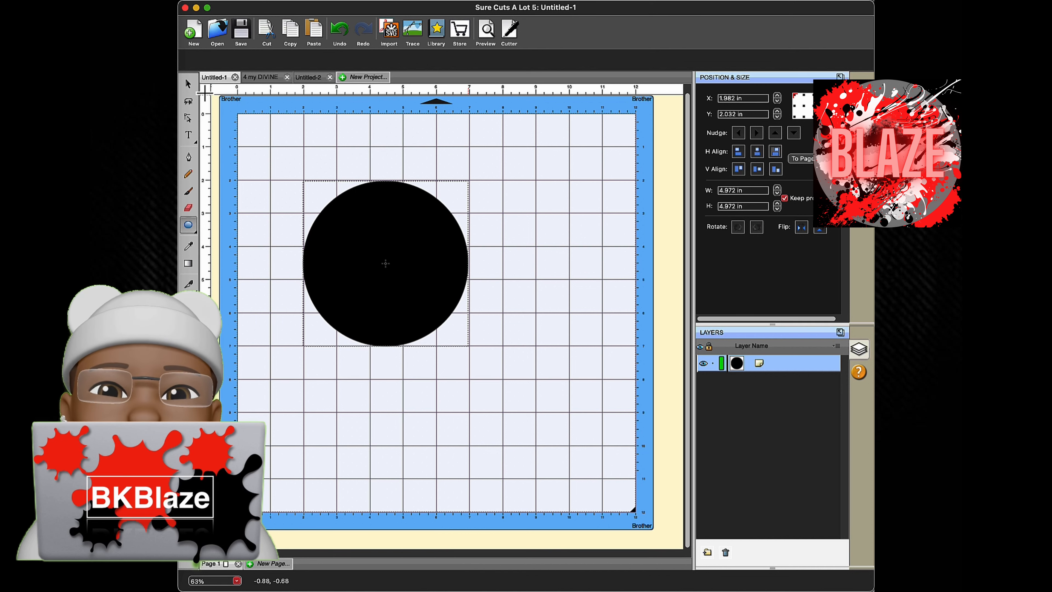
# Select the black circle on the mat
pyautogui.click(386, 263)
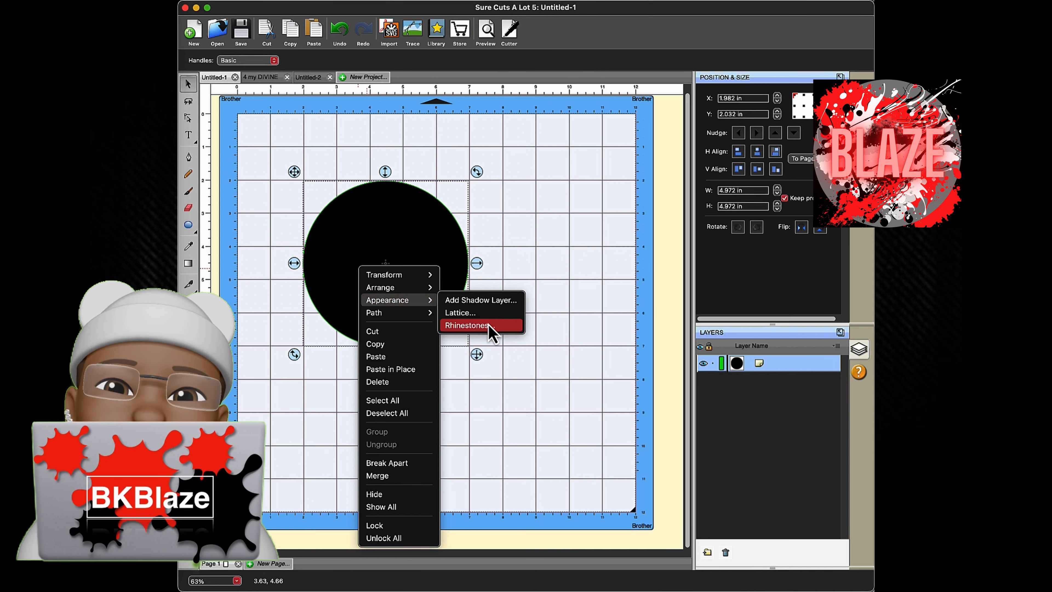
# Open the Rhinestones settings for the circle and choose round stones
pyautogui.click(466, 325)
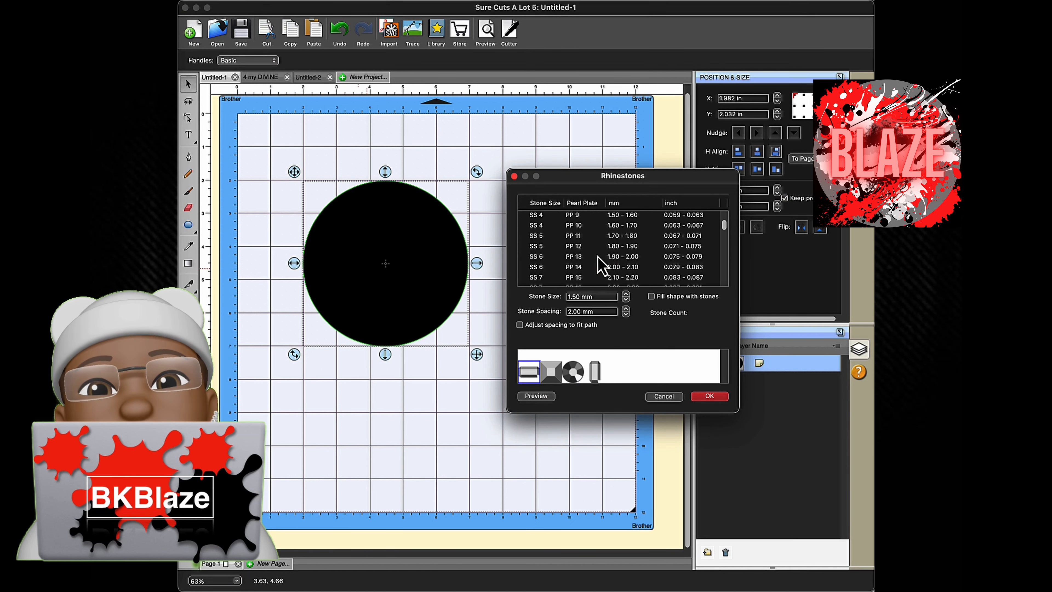
pyautogui.click(572, 370)
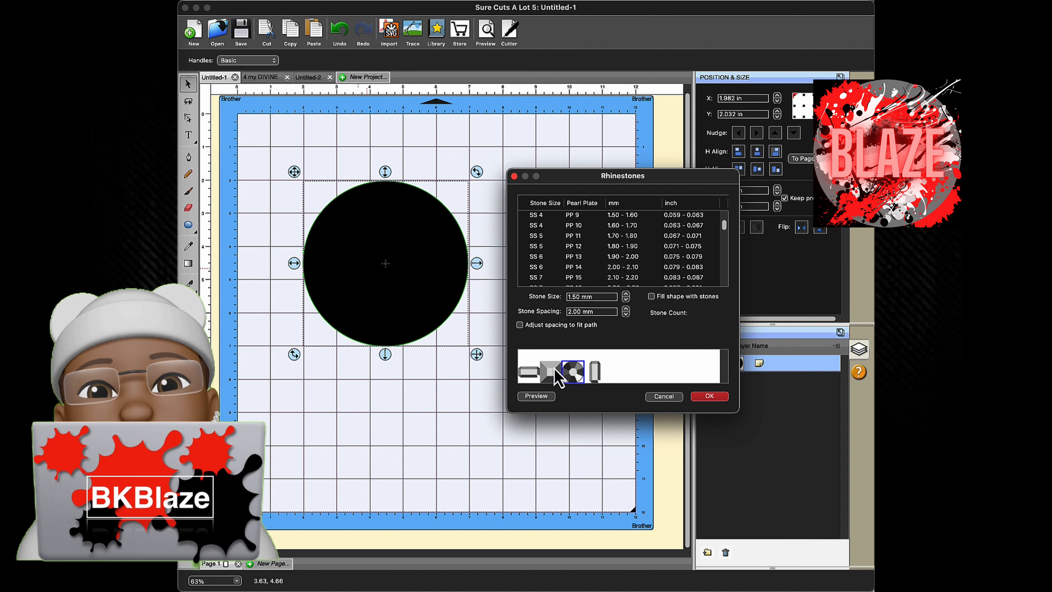
pyautogui.moveTo(576, 383)
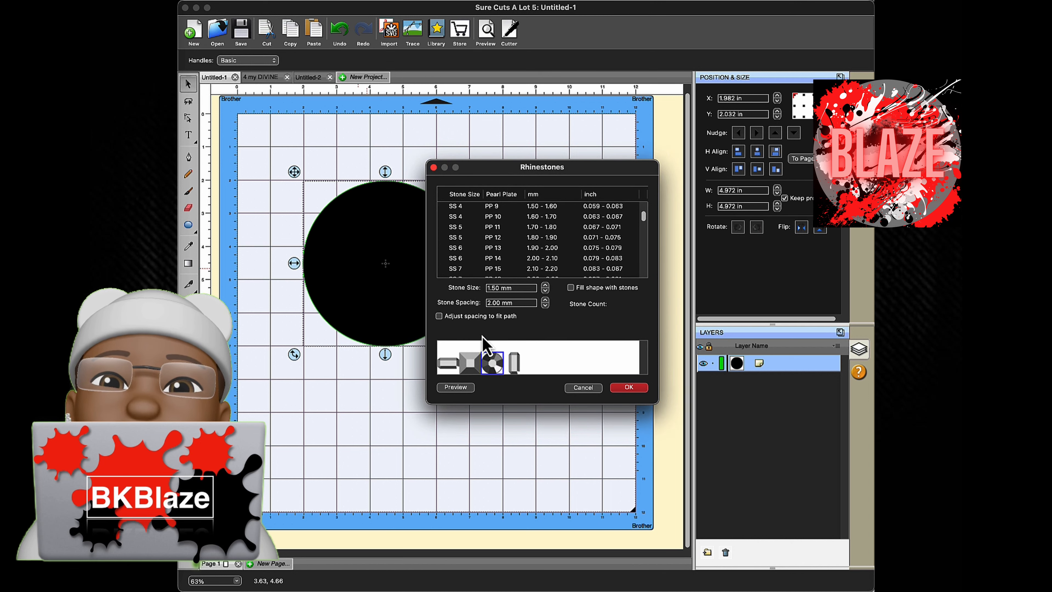
pyautogui.moveTo(546, 346)
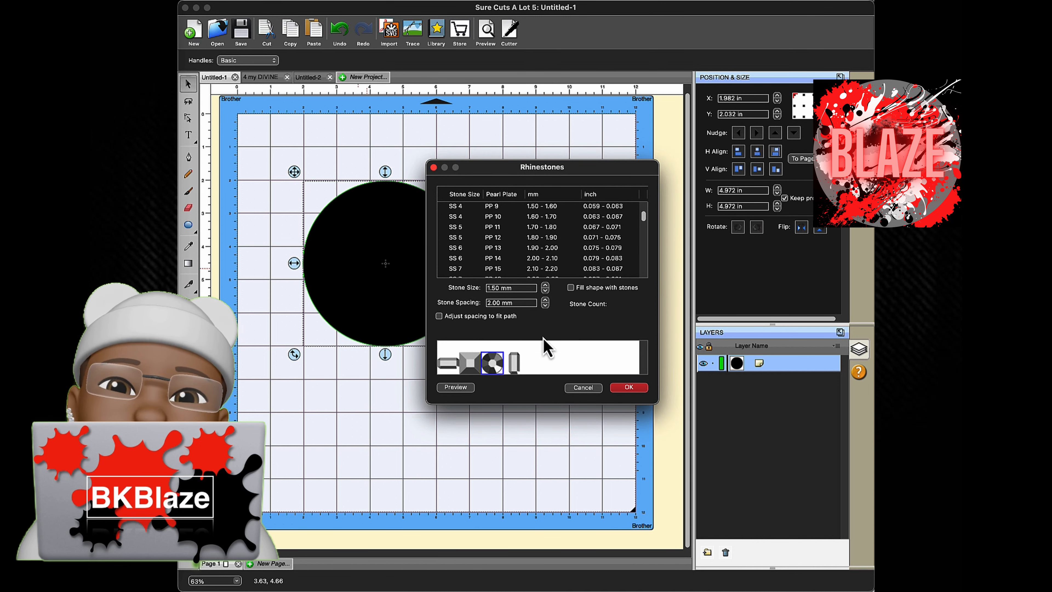
# Choose the SS14 / PP27 stone at 3.50 mm and enable Fill shape with stones
pyautogui.scroll(-3)
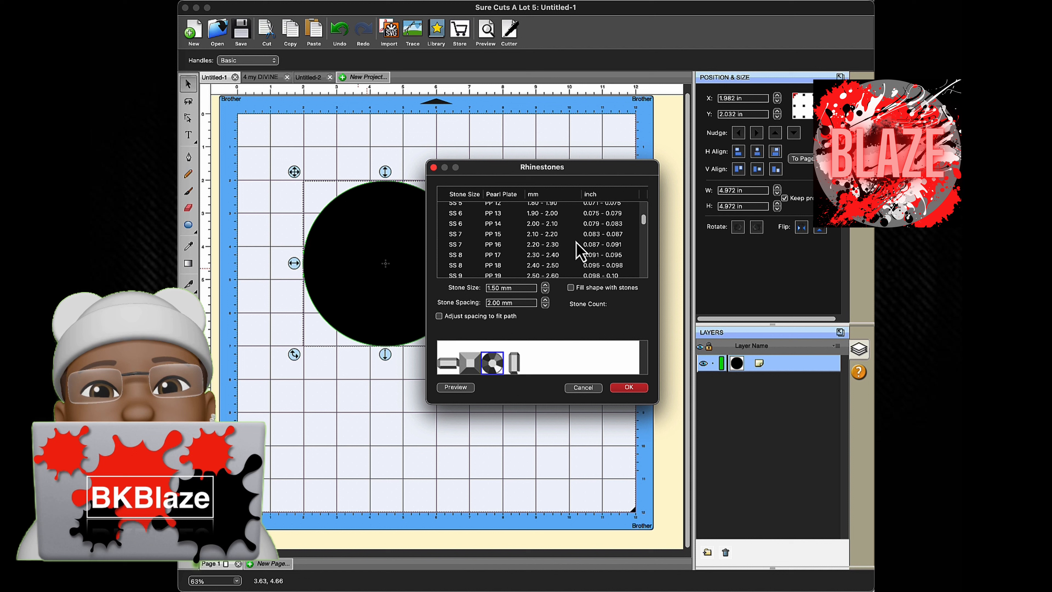
pyautogui.scroll(-3)
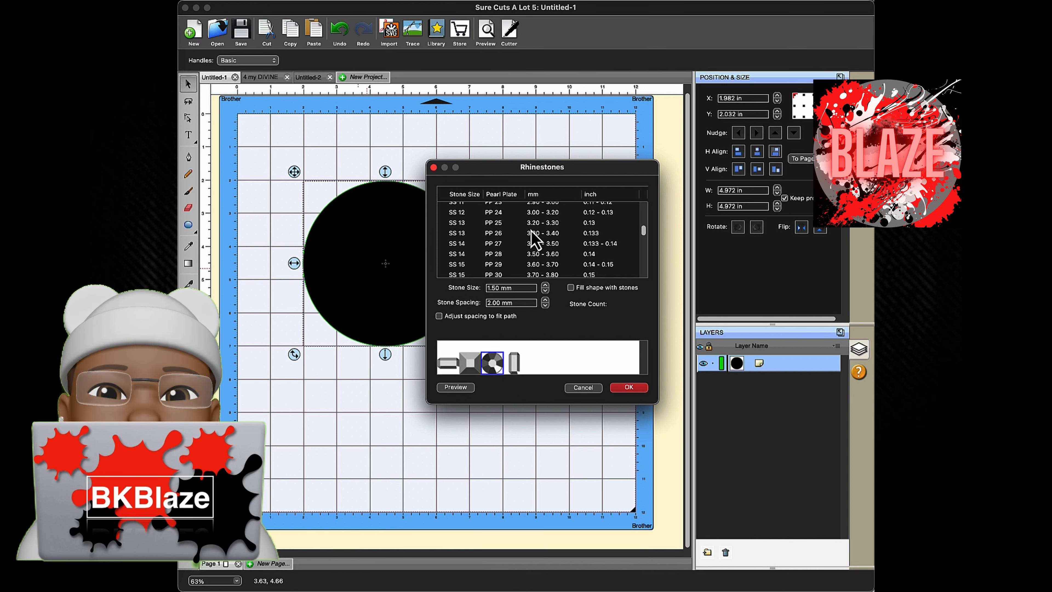
pyautogui.click(523, 231)
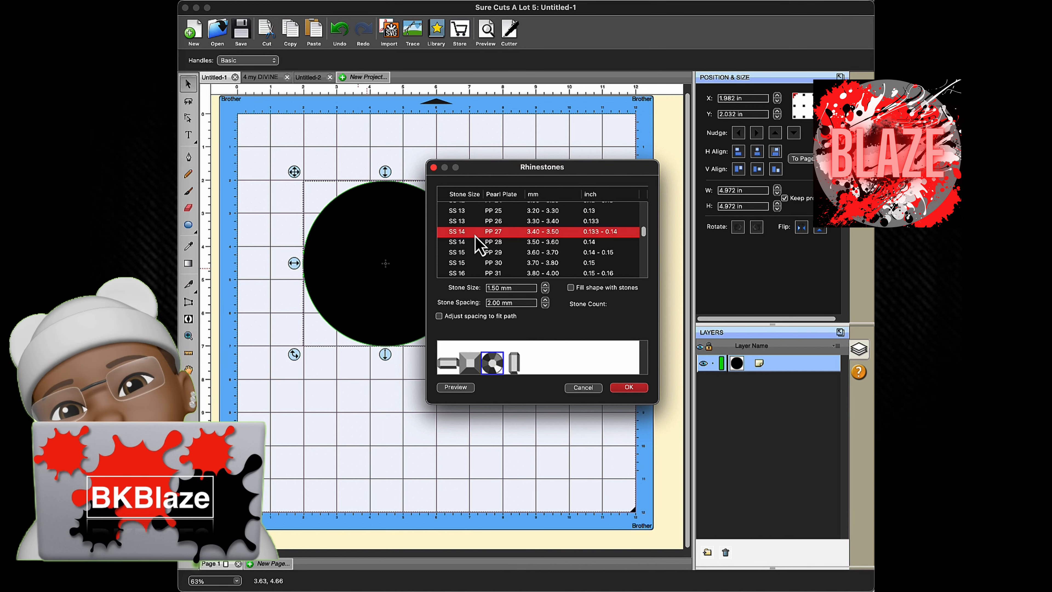
pyautogui.click(456, 231)
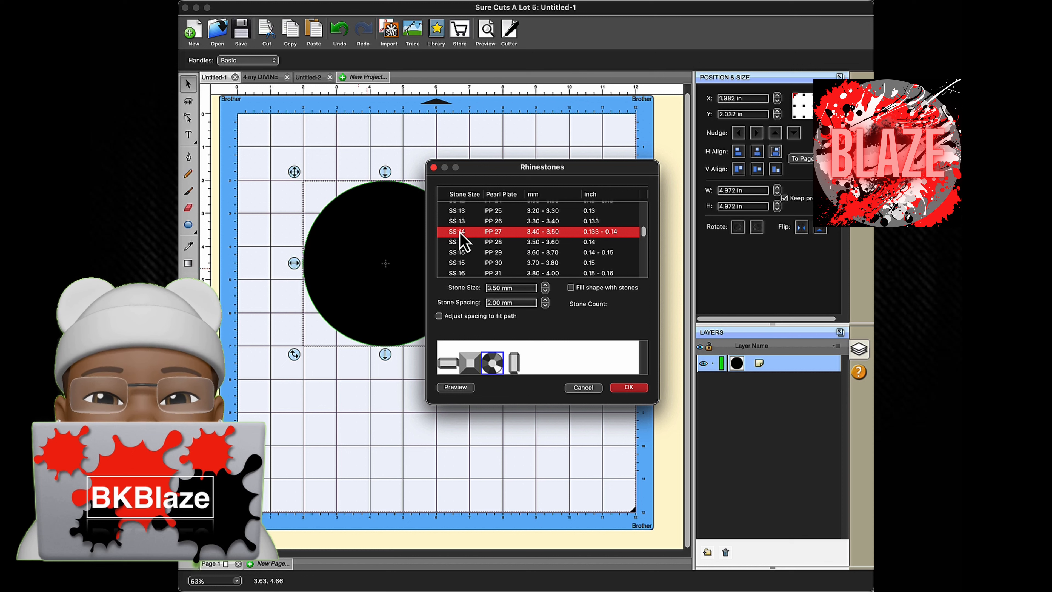
pyautogui.moveTo(594, 241)
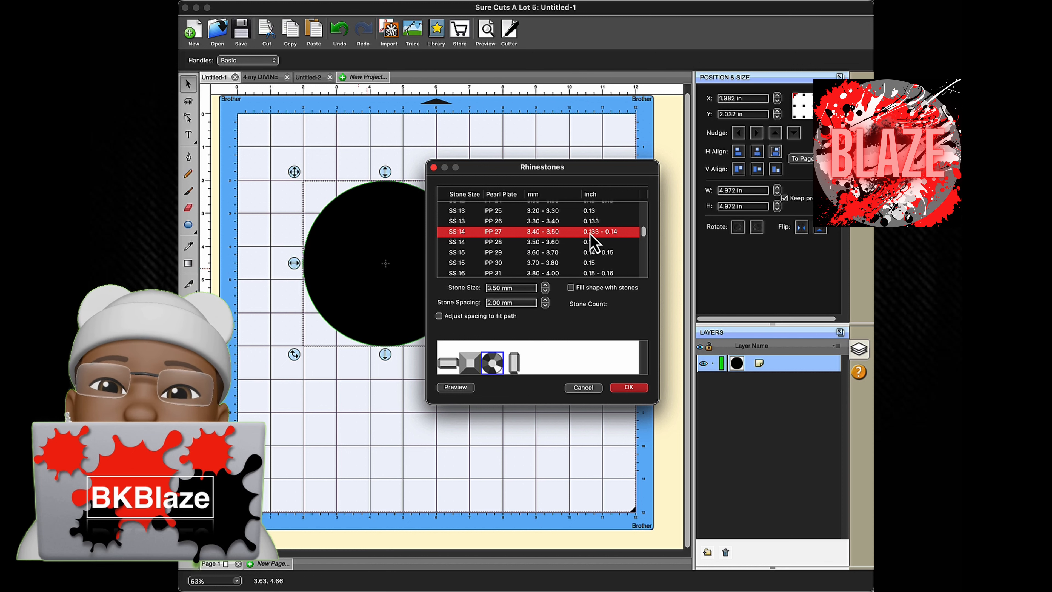
pyautogui.moveTo(524, 242)
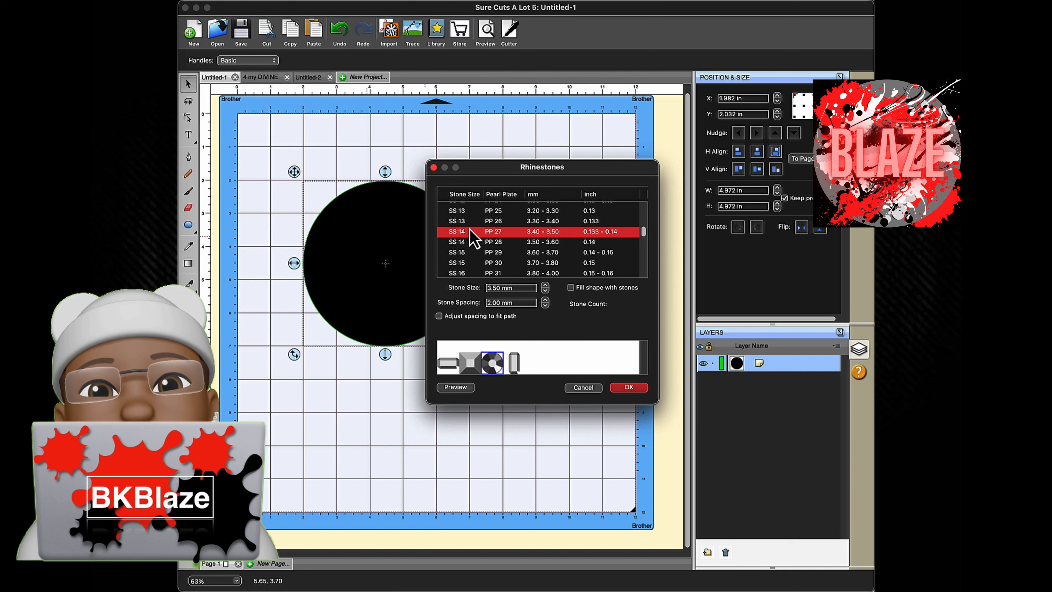
pyautogui.moveTo(604, 243)
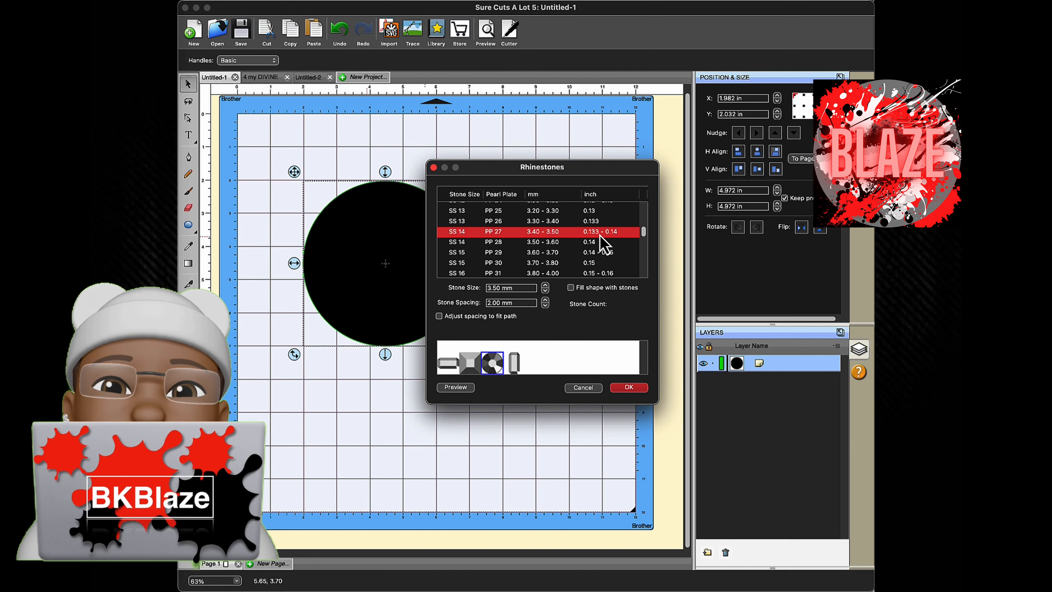
pyautogui.moveTo(613, 245)
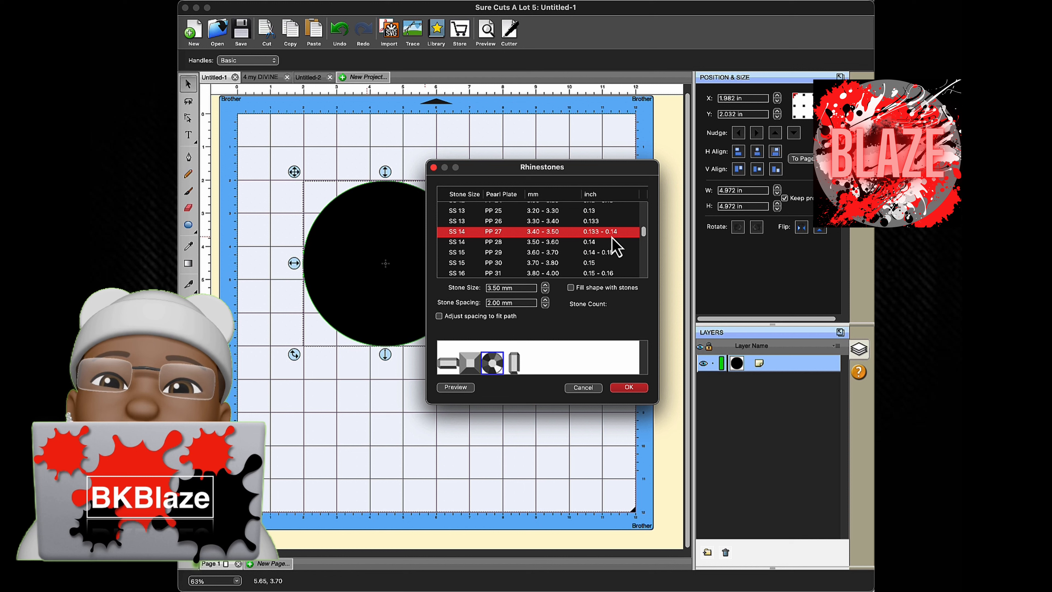
pyautogui.moveTo(594, 245)
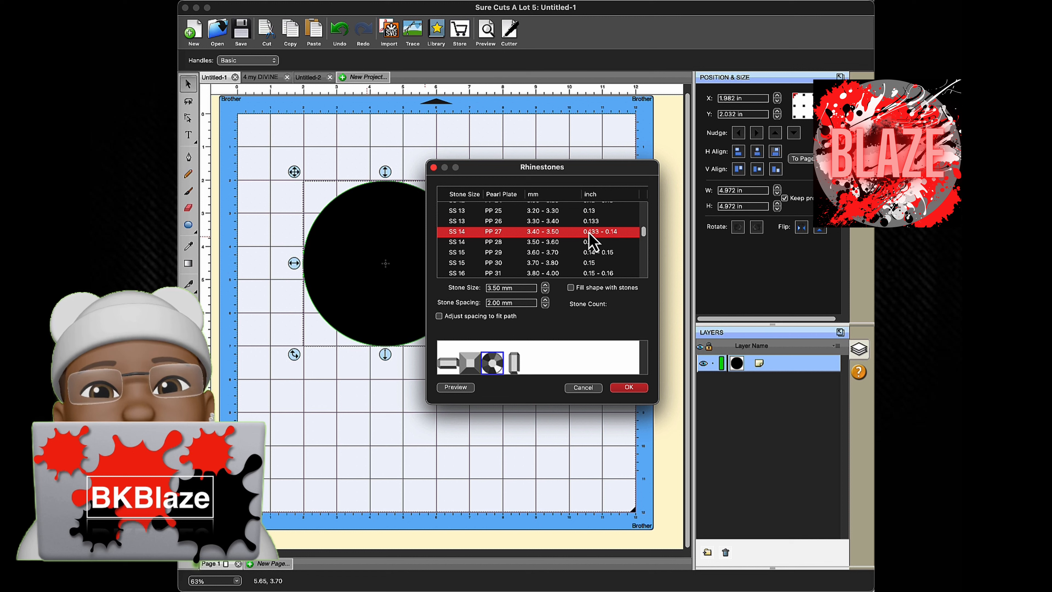
pyautogui.click(571, 287)
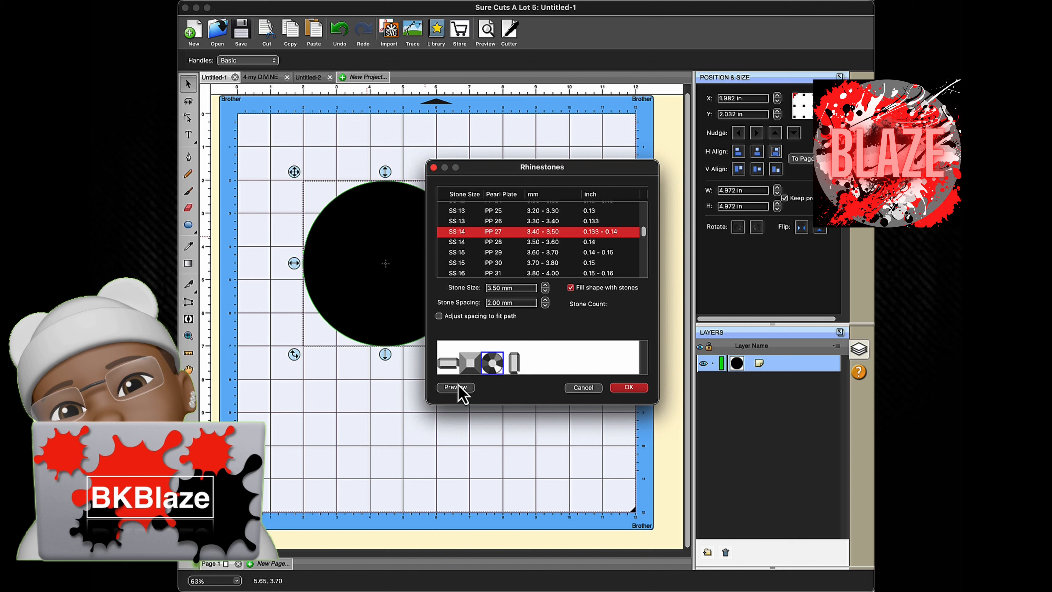
# Preview the 409-stone fill on the circle and accept it
pyautogui.click(455, 387)
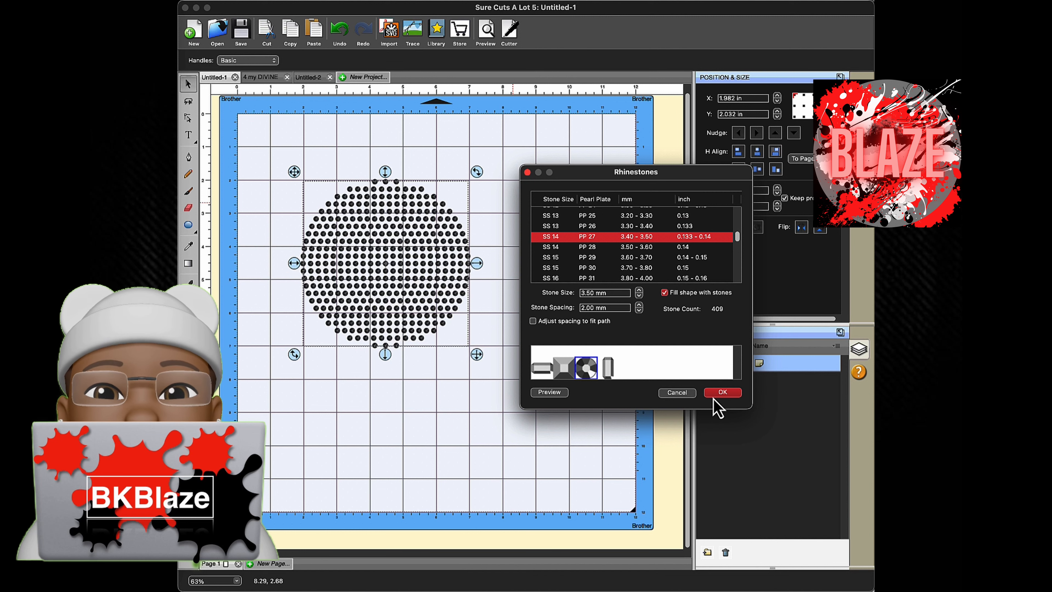
pyautogui.moveTo(695, 397)
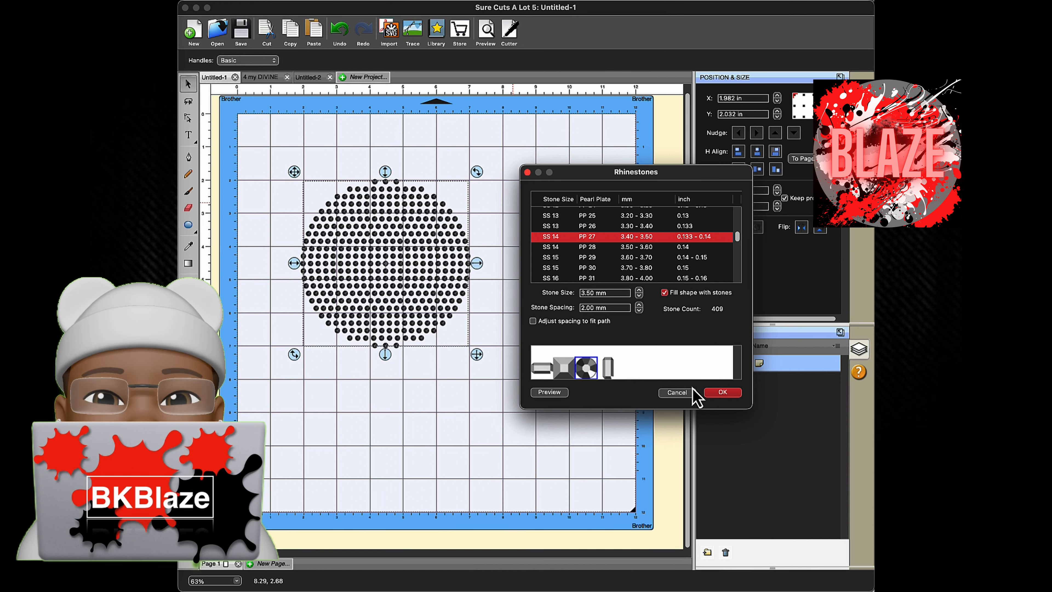
pyautogui.click(722, 392)
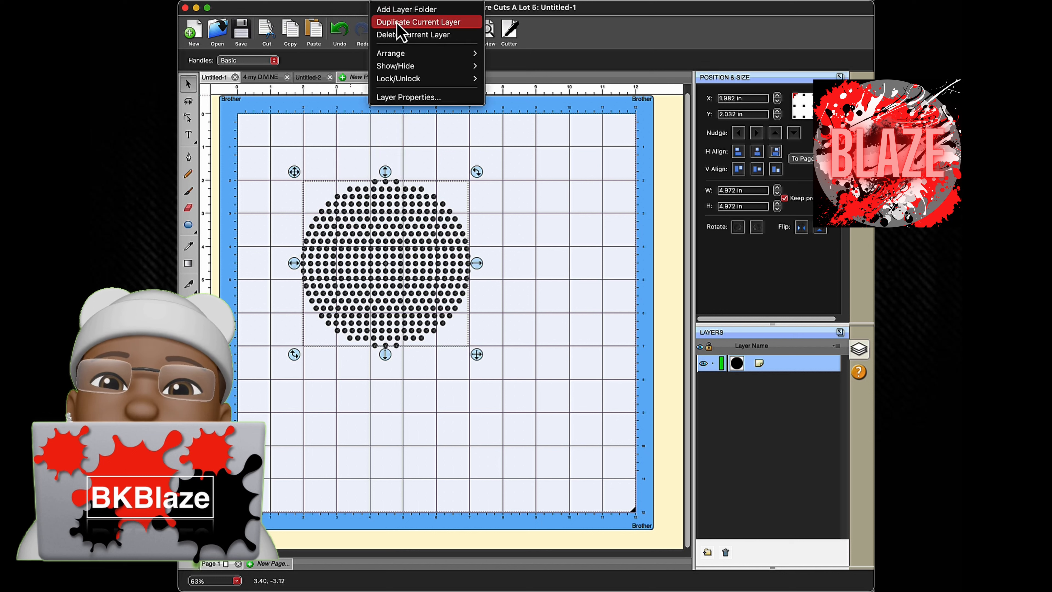
# Duplicate the rhinestone template layer from the Layers menu
pyautogui.click(418, 22)
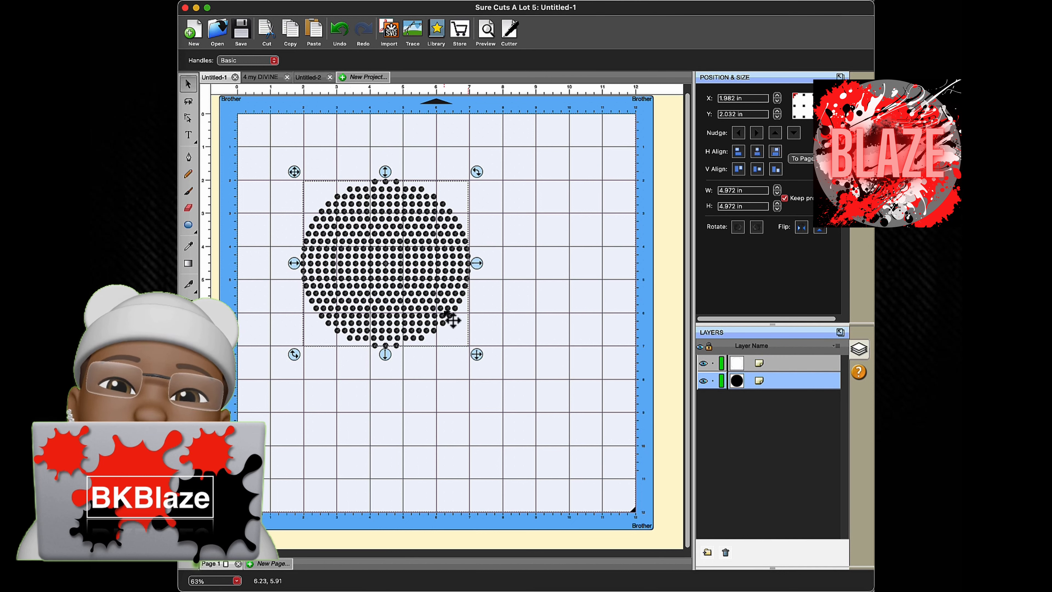
pyautogui.moveTo(543, 315)
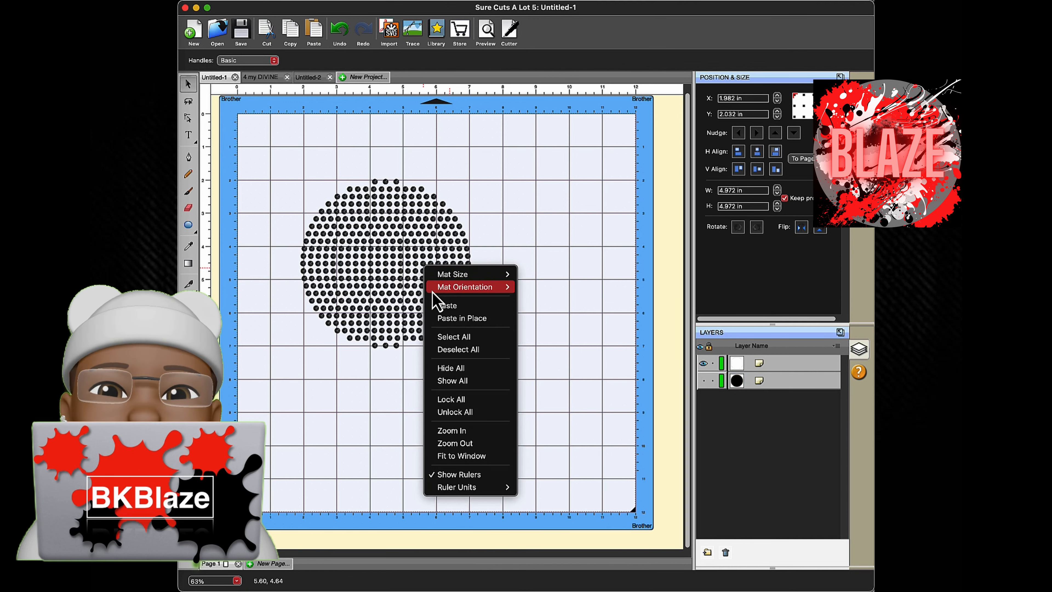
# Break the copied template apart into 409 individual stone layers and expand the group
pyautogui.click(453, 335)
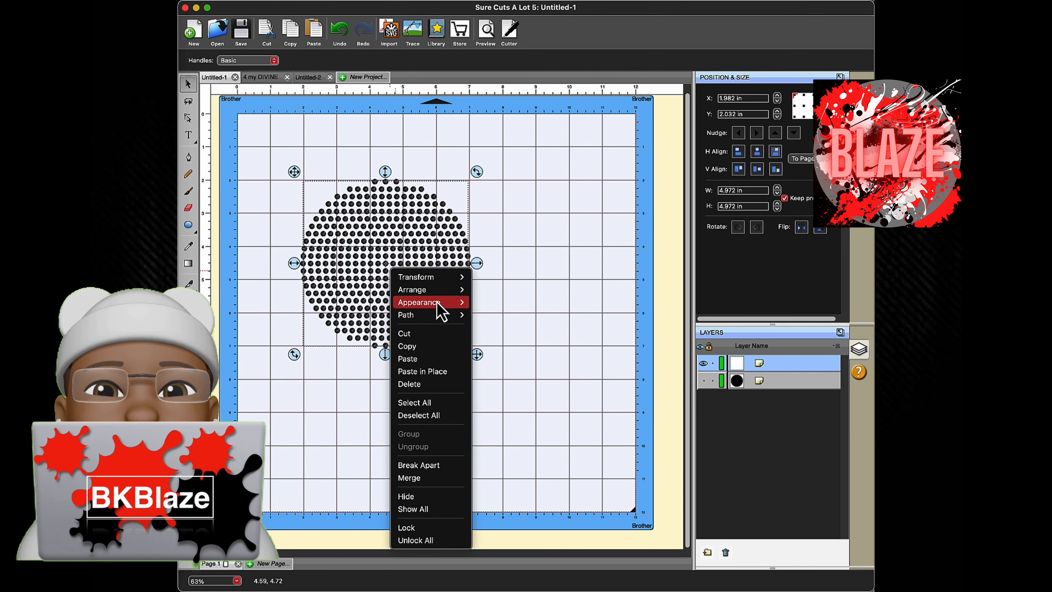
pyautogui.moveTo(439, 465)
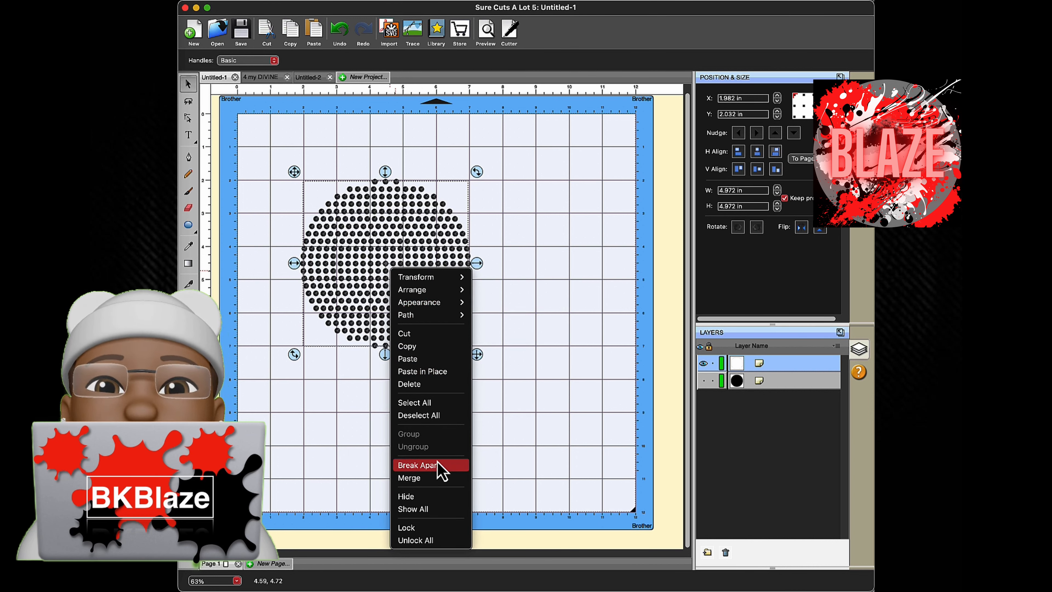
pyautogui.click(417, 465)
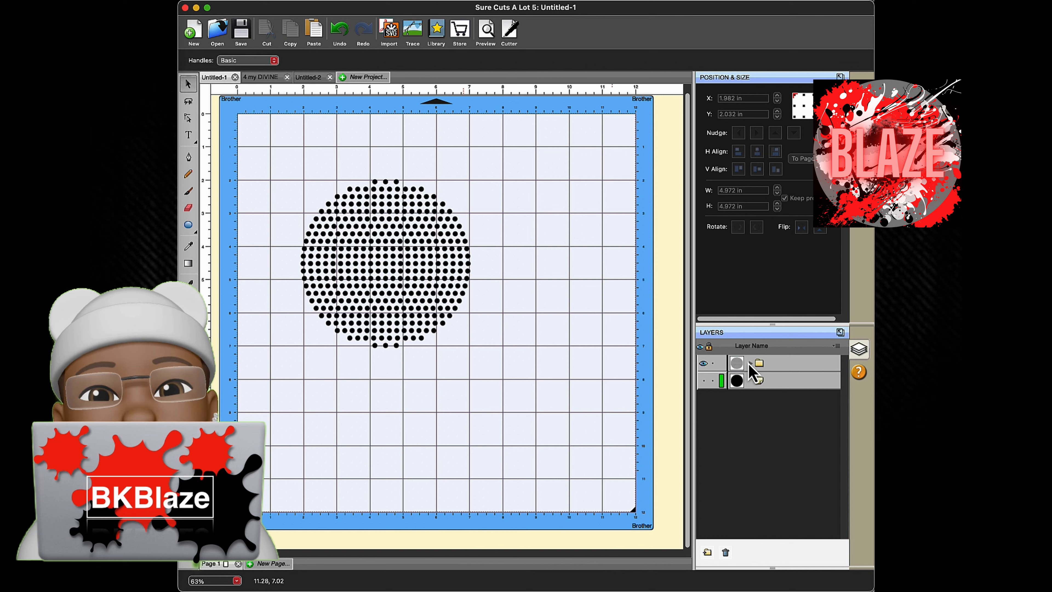
pyautogui.click(751, 362)
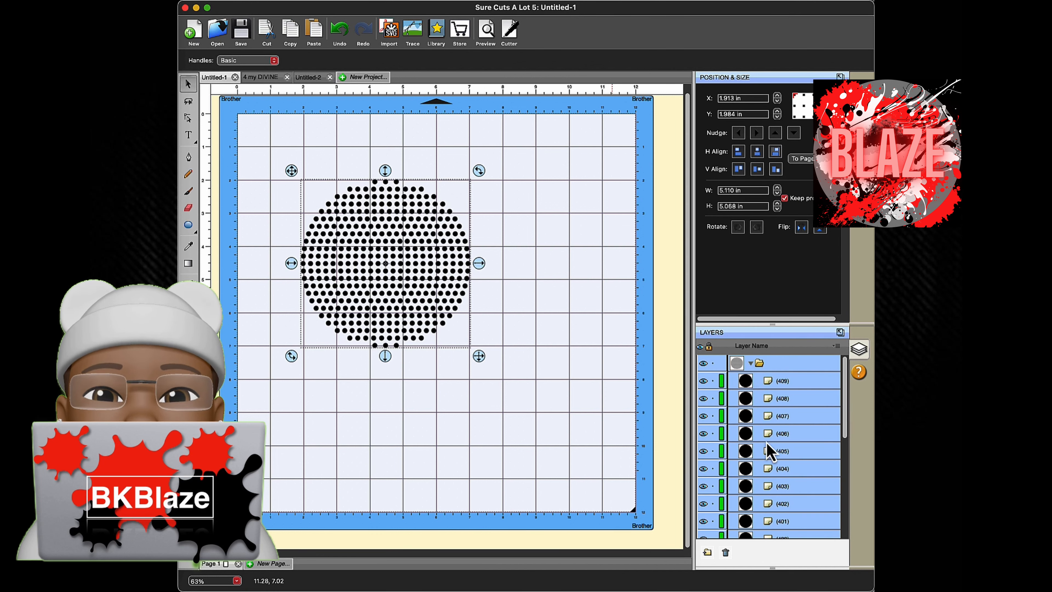